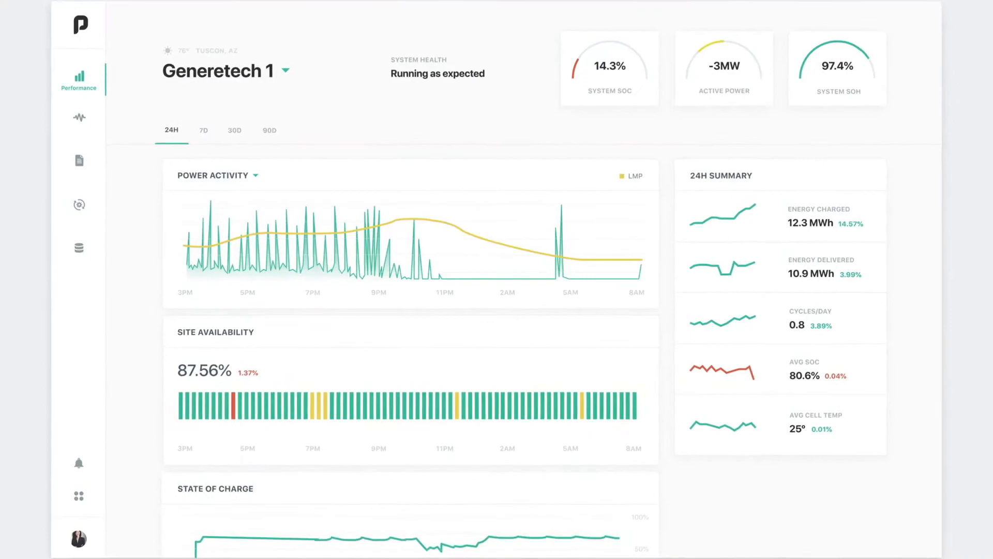
scroll("down", 3)
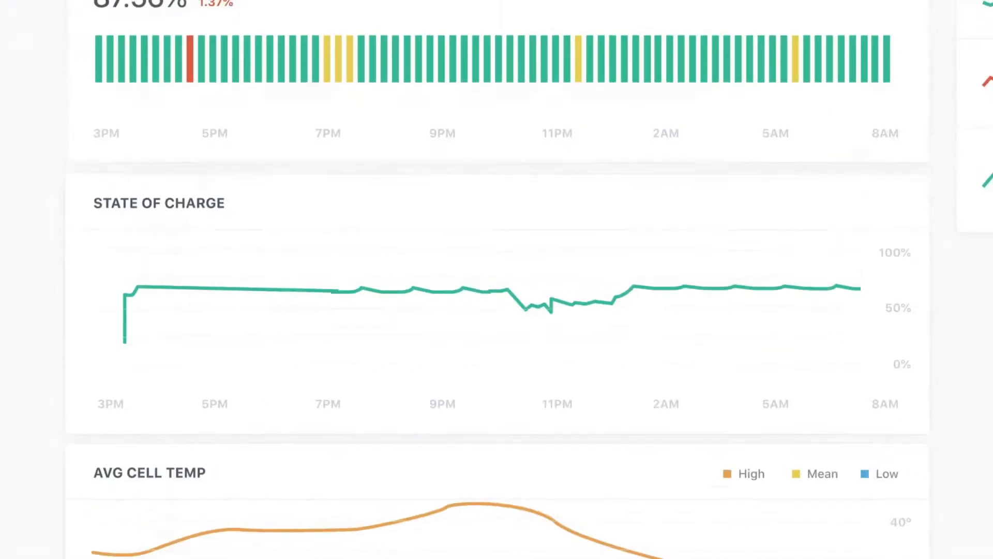
scroll("down", 3)
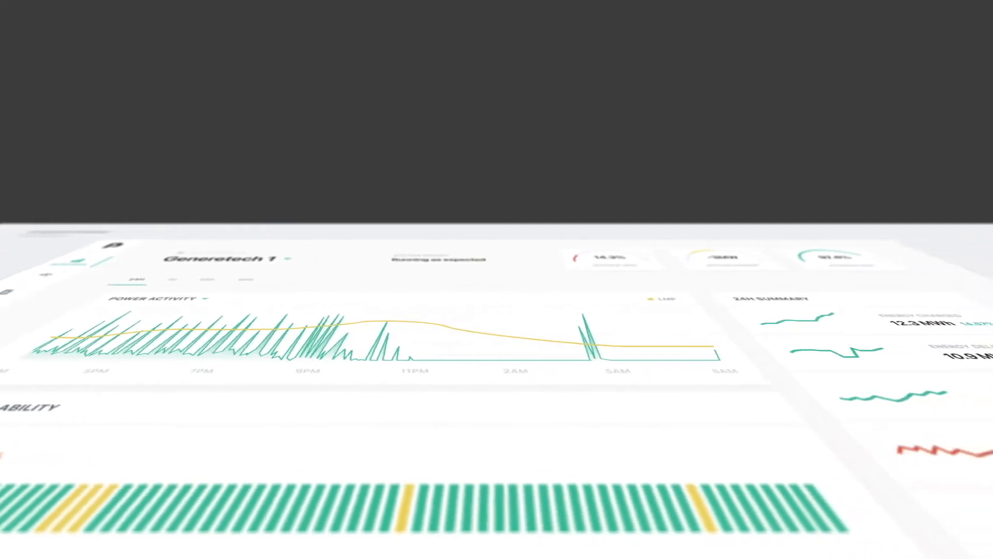
scroll("down", 3)
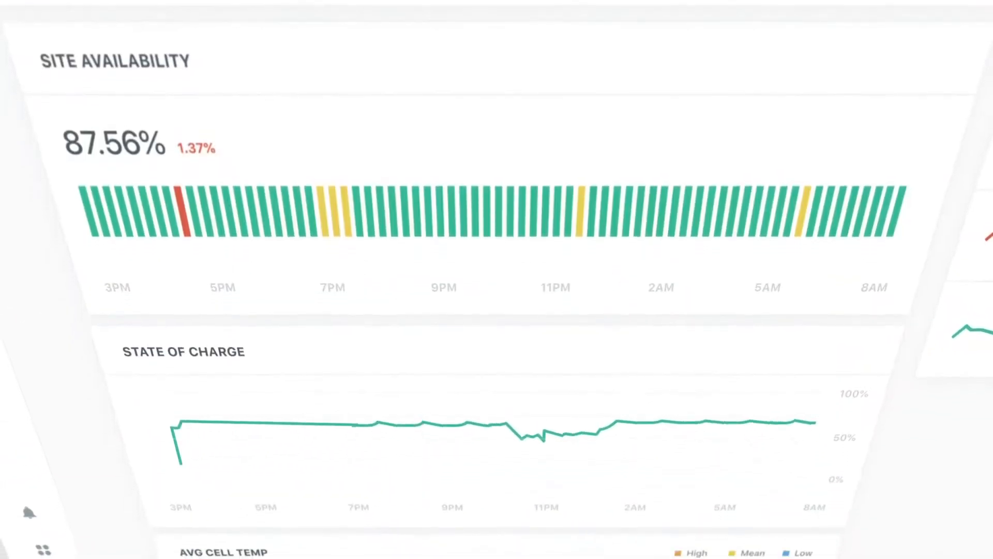
scroll("down", 3)
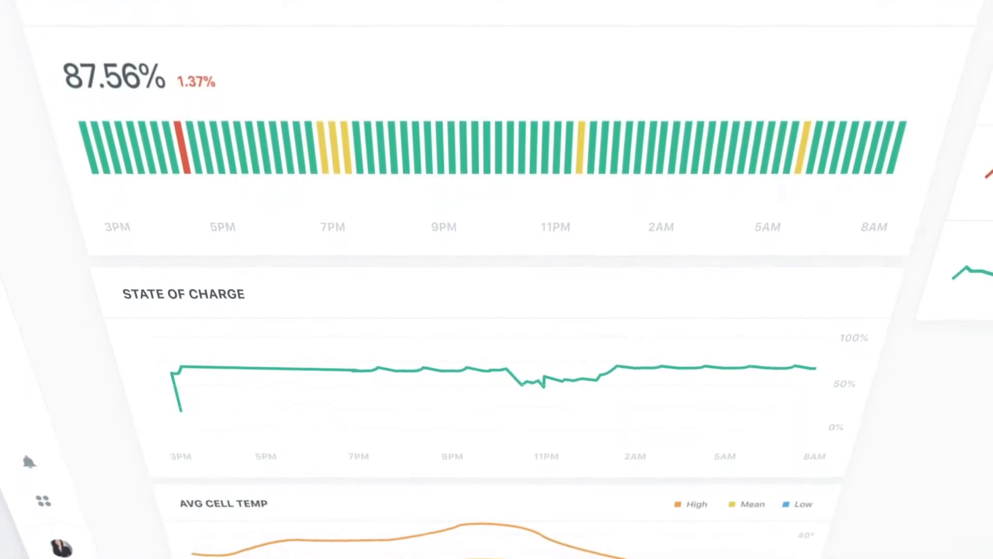